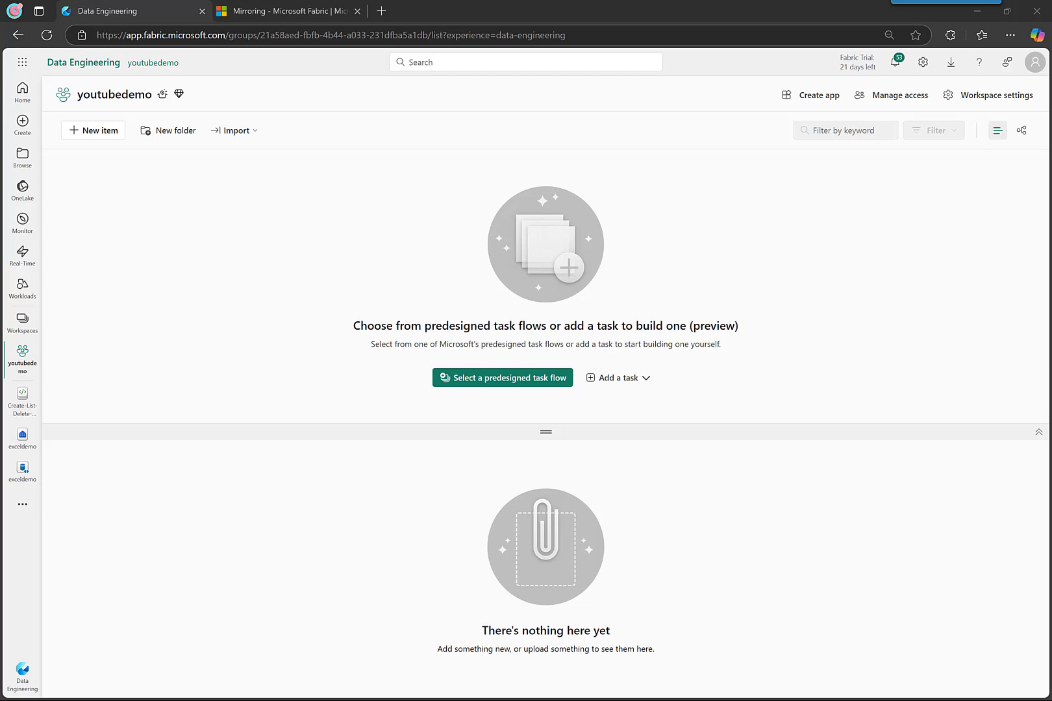
pyautogui.moveTo(92, 130)
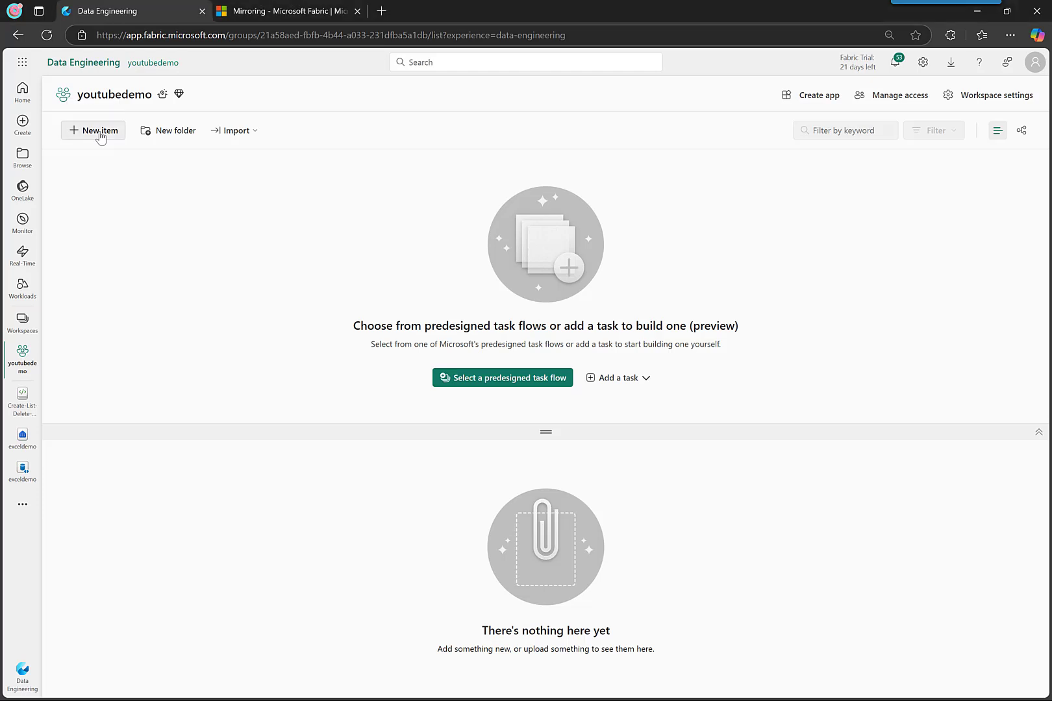
# Show all new item types and filter them to 'mirro' to list mirroring sources
pyautogui.click(94, 130)
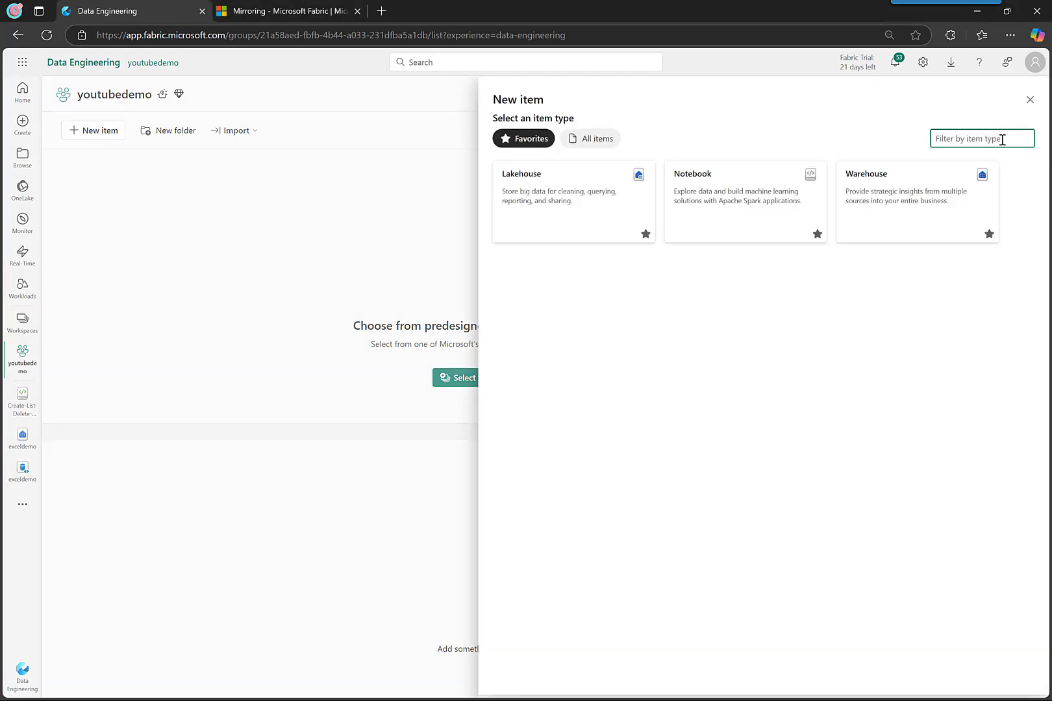
pyautogui.click(595, 138)
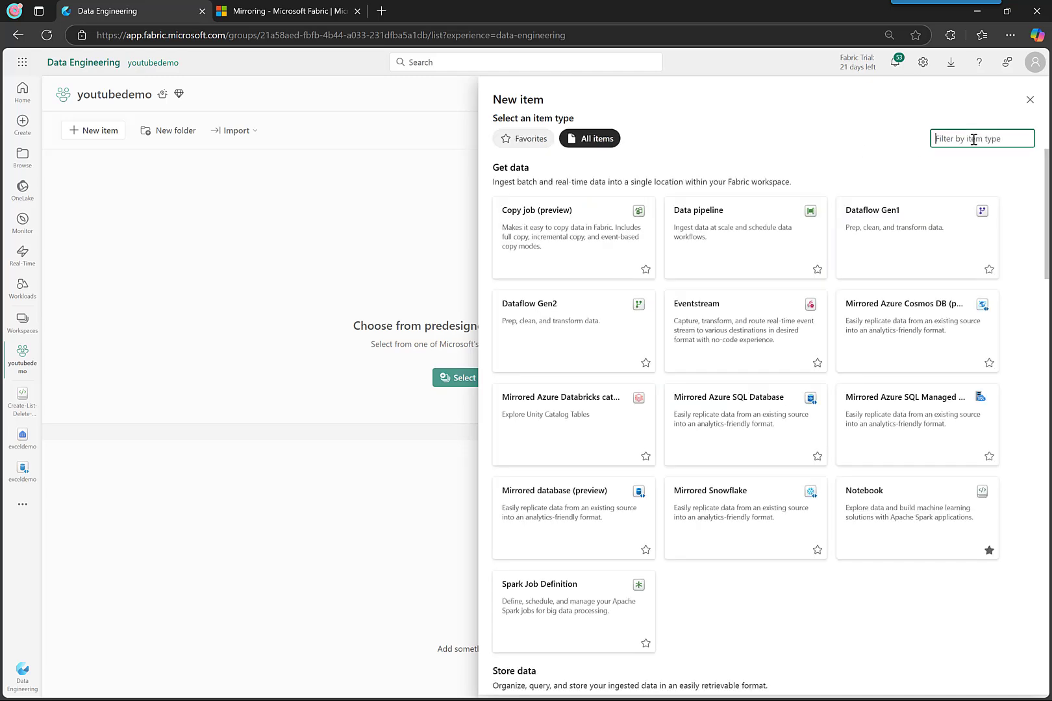
pyautogui.write('open')
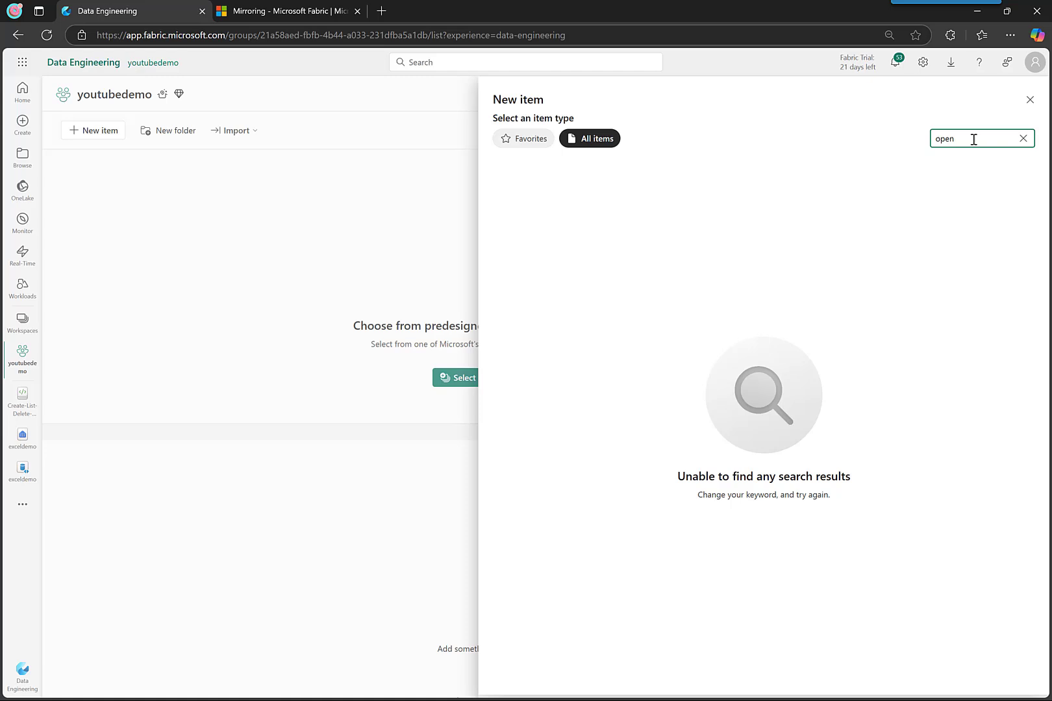
pyautogui.write('data')
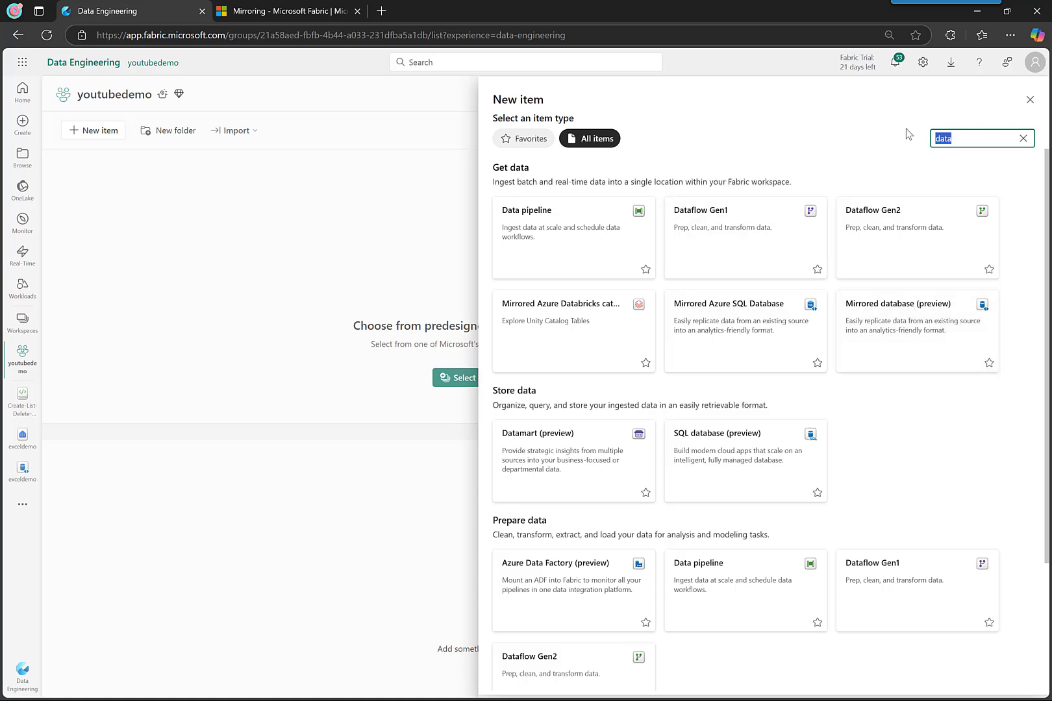
pyautogui.write('mirro')
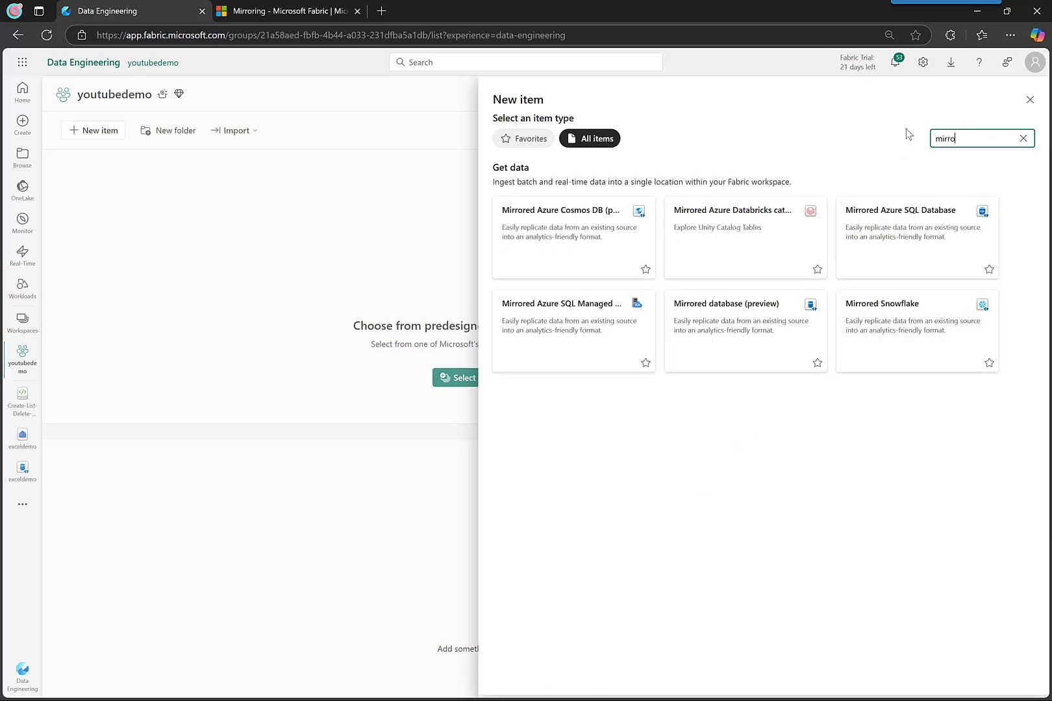
pyautogui.moveTo(916, 258)
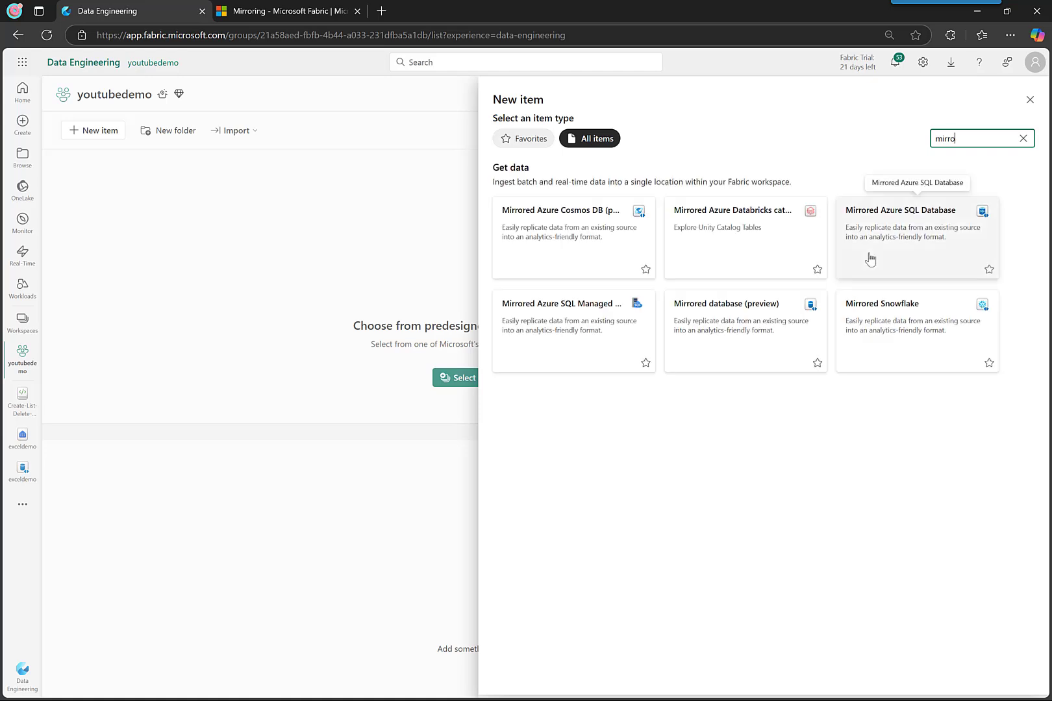
pyautogui.moveTo(711, 313)
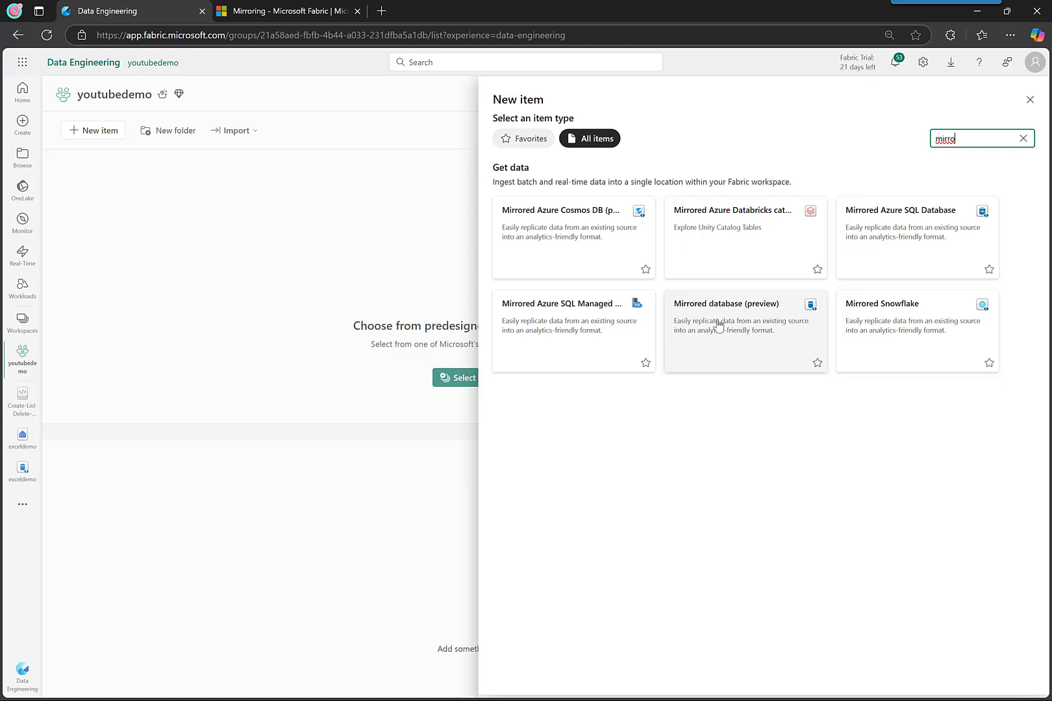
# Create a Mirrored database (preview) item named 'mirrordemo' in the workspace
pyautogui.click(1029, 99)
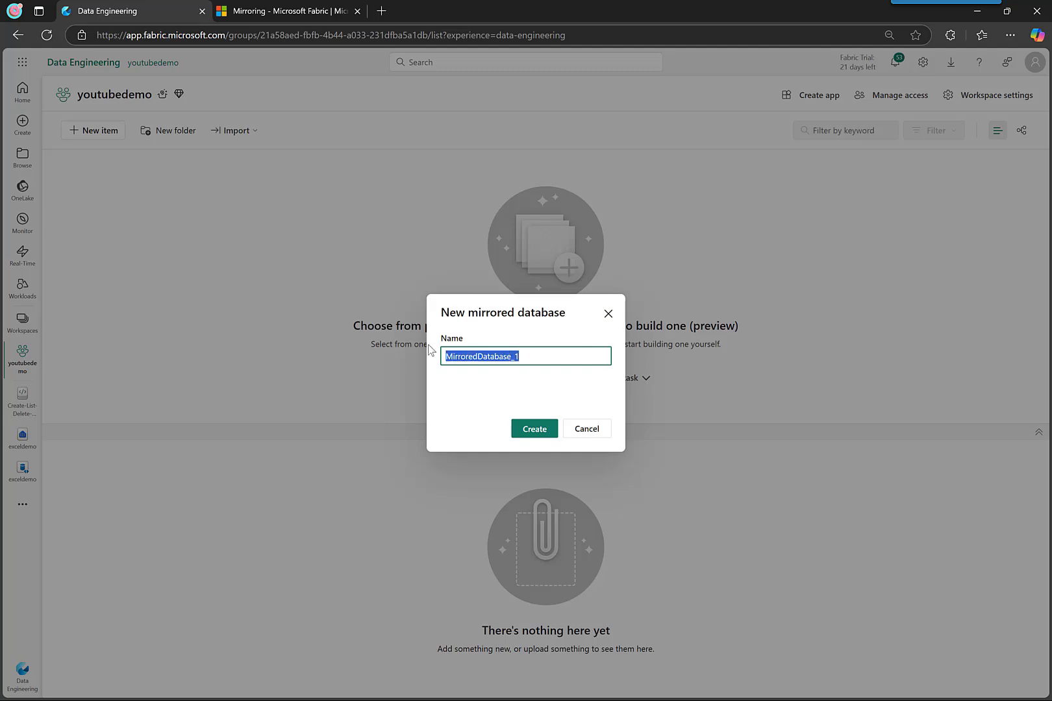
pyautogui.write('mirrordemo')
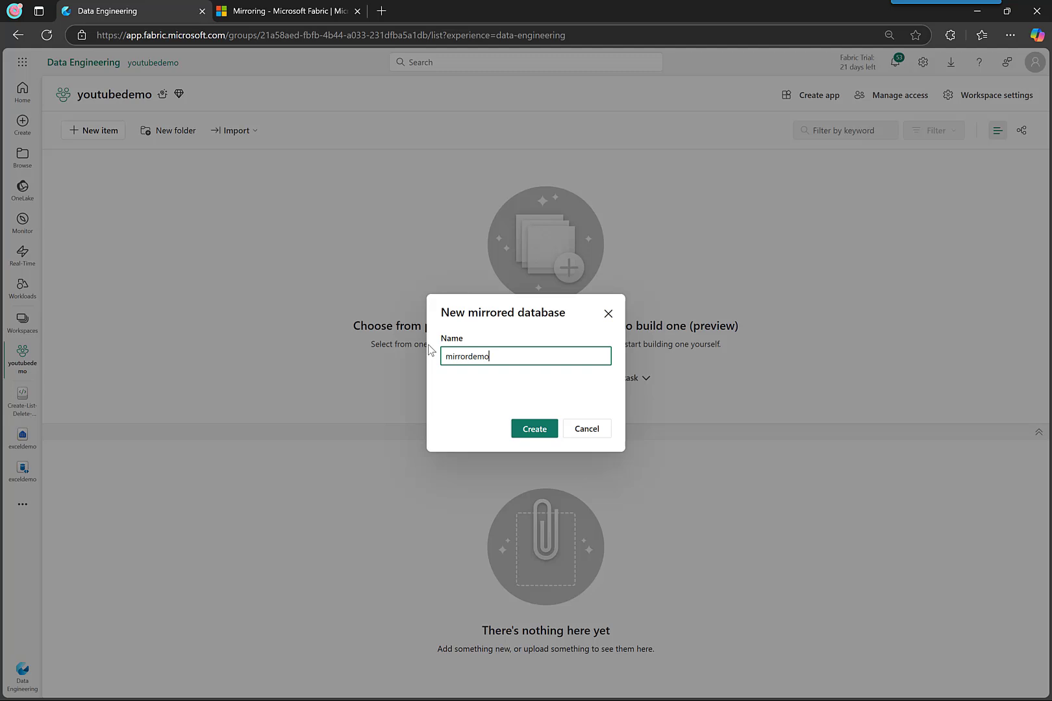
pyautogui.click(534, 429)
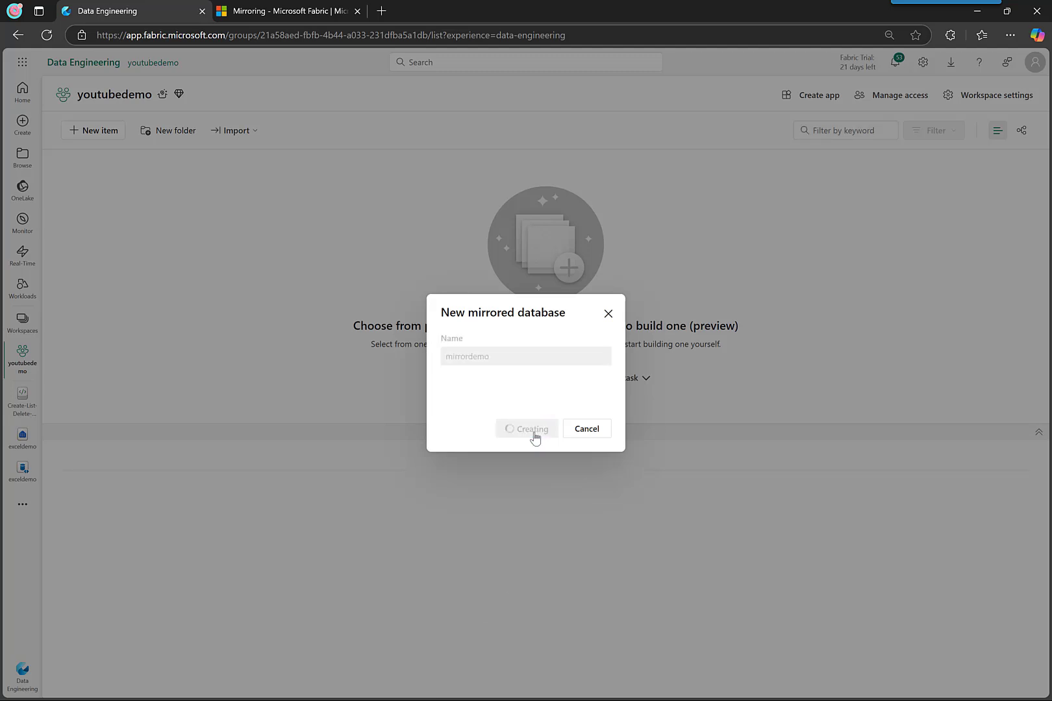
pyautogui.click(527, 428)
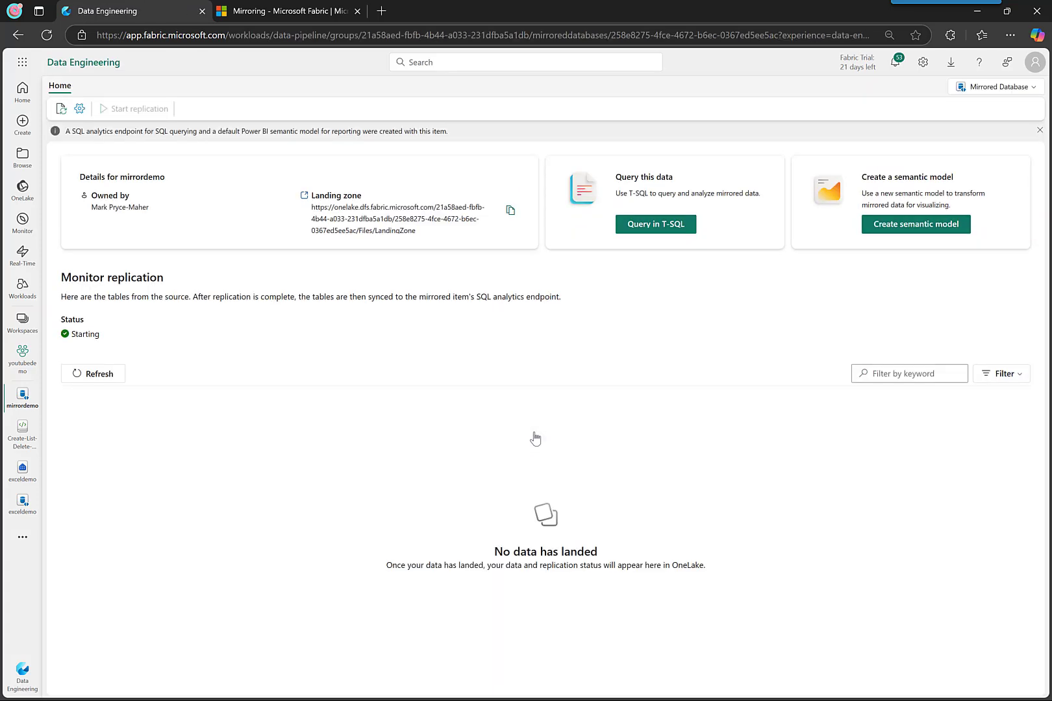
# Start replication for mirrordemo so its status becomes Running
pyautogui.click(138, 107)
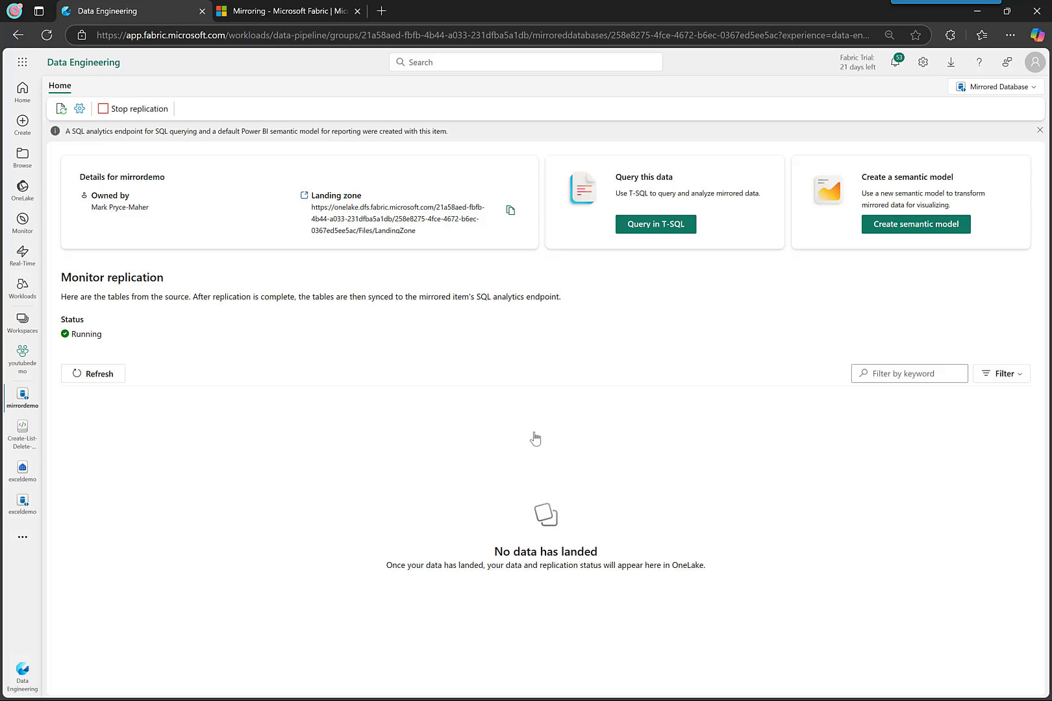
pyautogui.moveTo(420, 237)
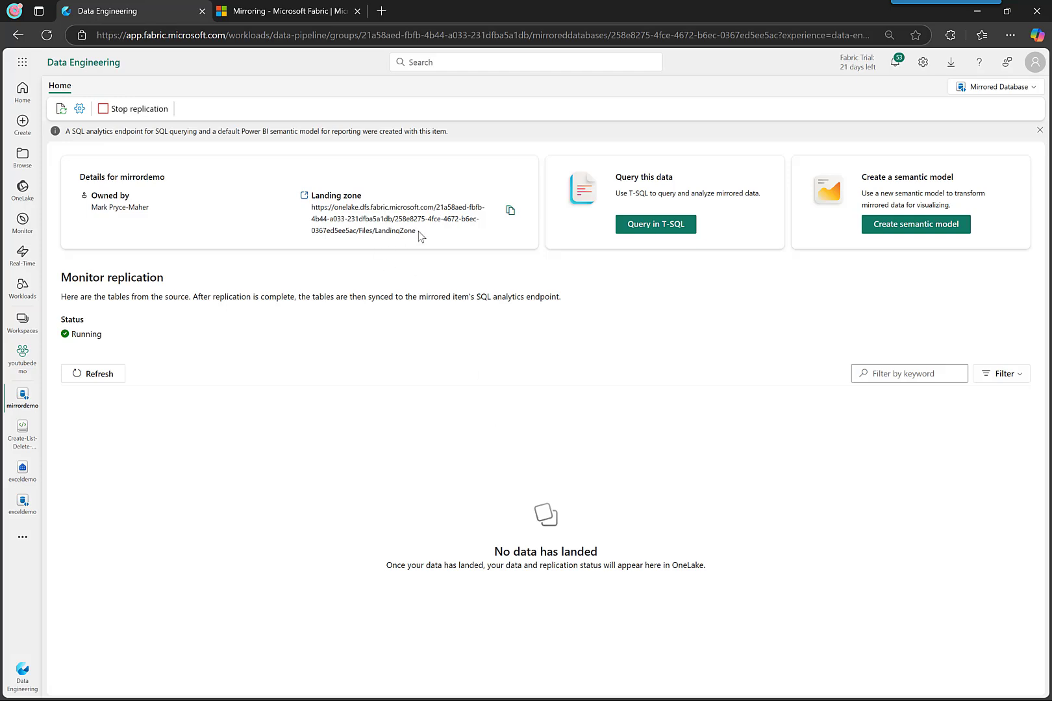
pyautogui.moveTo(423, 236)
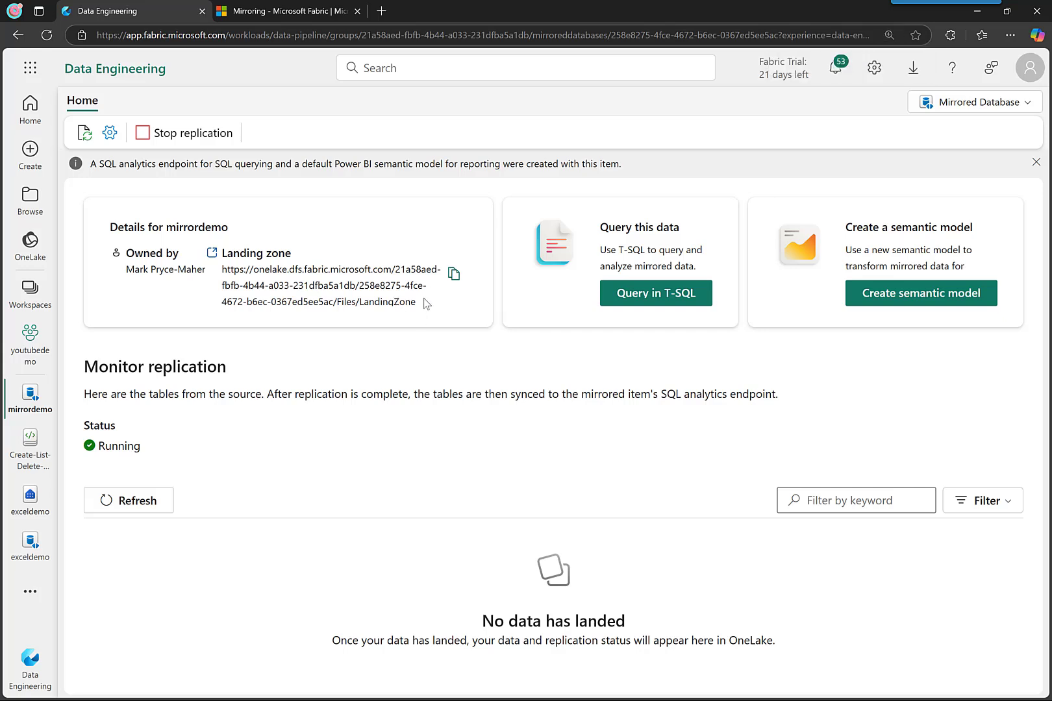
# Highlight the full Landing zone URL in the mirrordemo details panel
pyautogui.moveTo(221, 268); pyautogui.dragTo(416, 302)
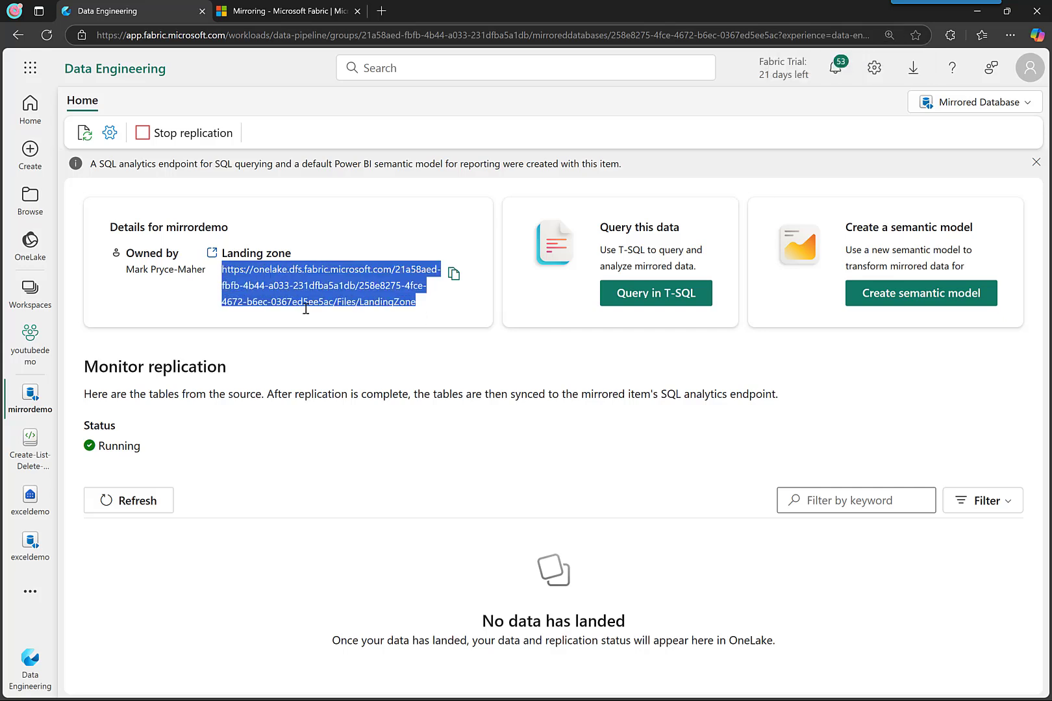